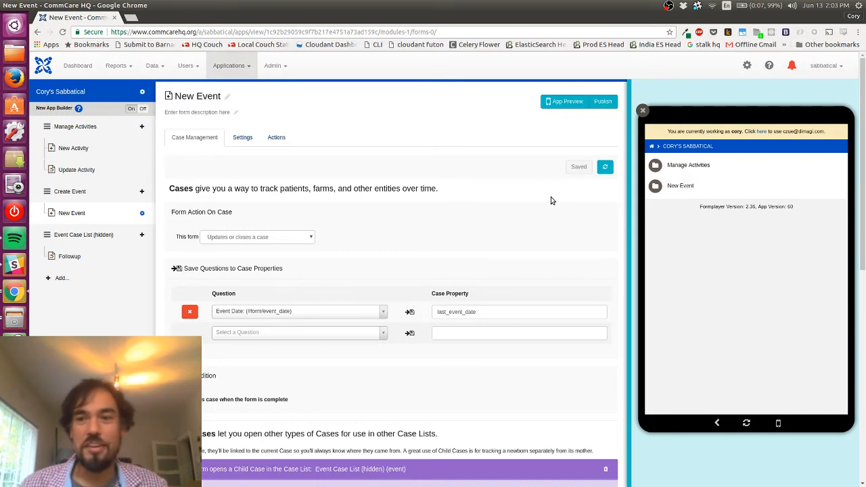
mouse_move(538, 199)
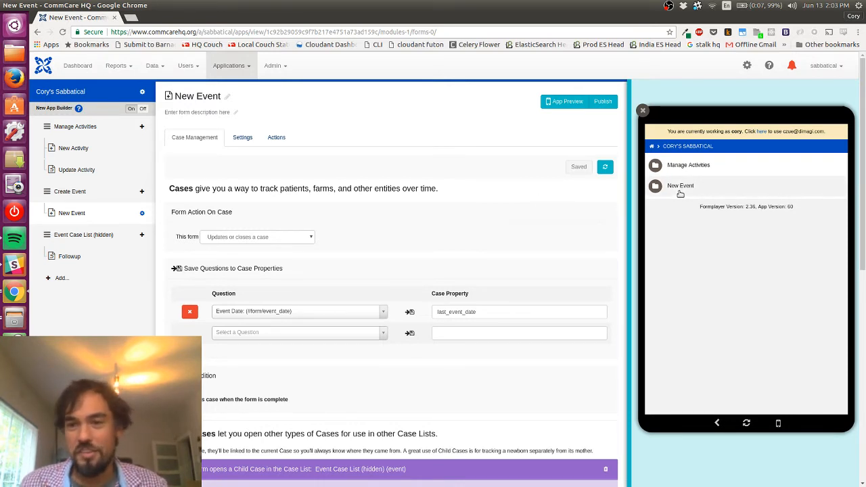
Open the New Event menu in the app preview to list its four cases
click(681, 187)
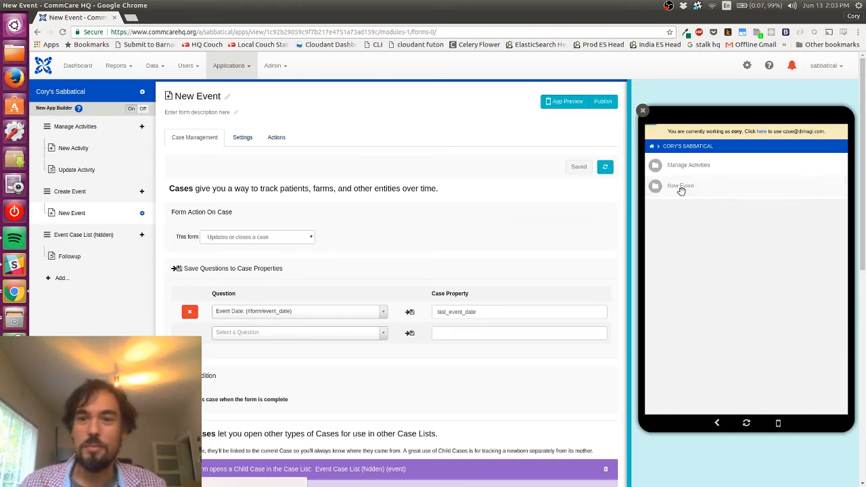
click(681, 186)
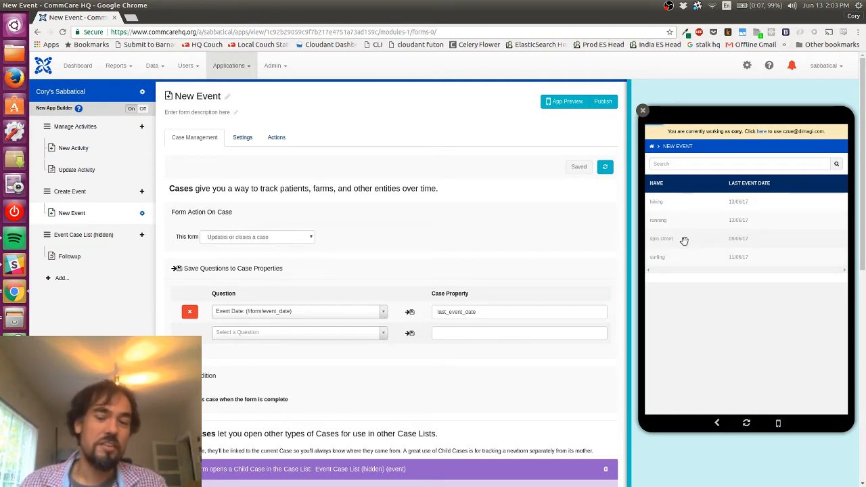
Try the New Event form for spin street and open Update Activity's form builder
click(662, 239)
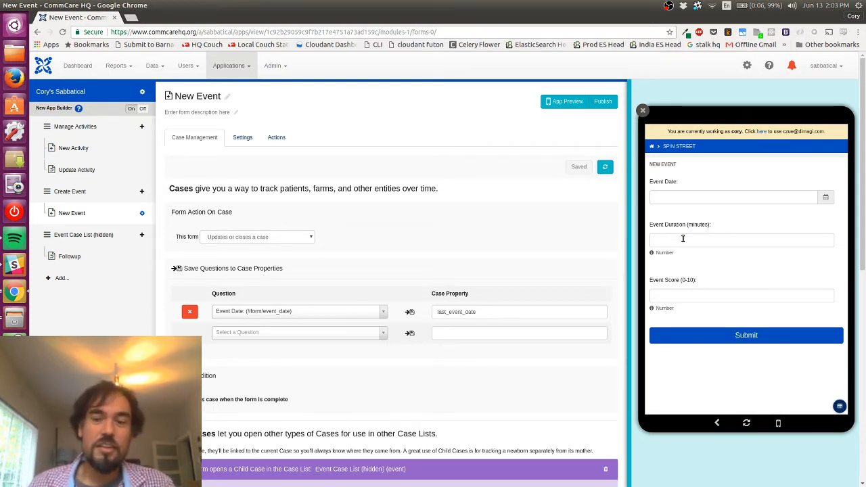
click(741, 239)
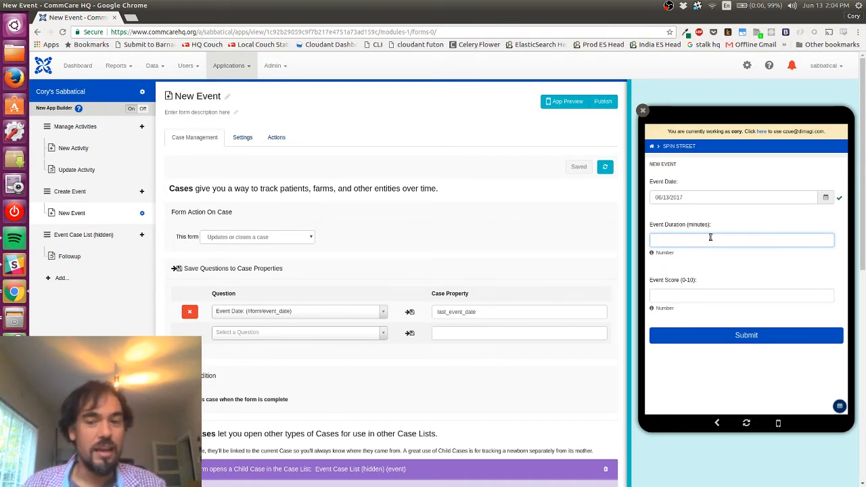
mouse_move(684, 289)
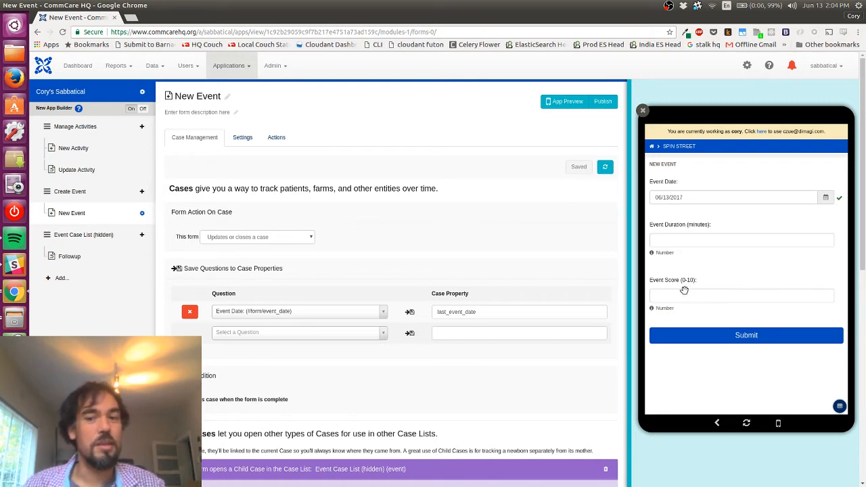
click(741, 239)
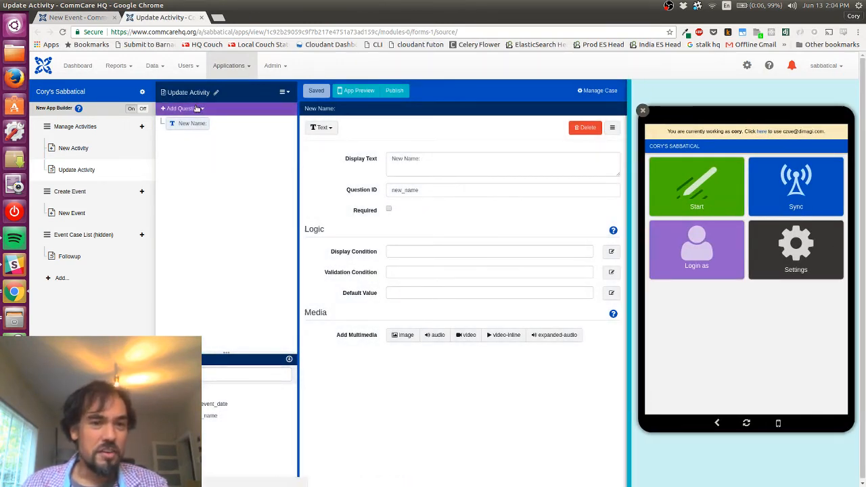
Add a multiple choice question labelled 'Do you care about extra info?'
text(Do you care about extra info?)
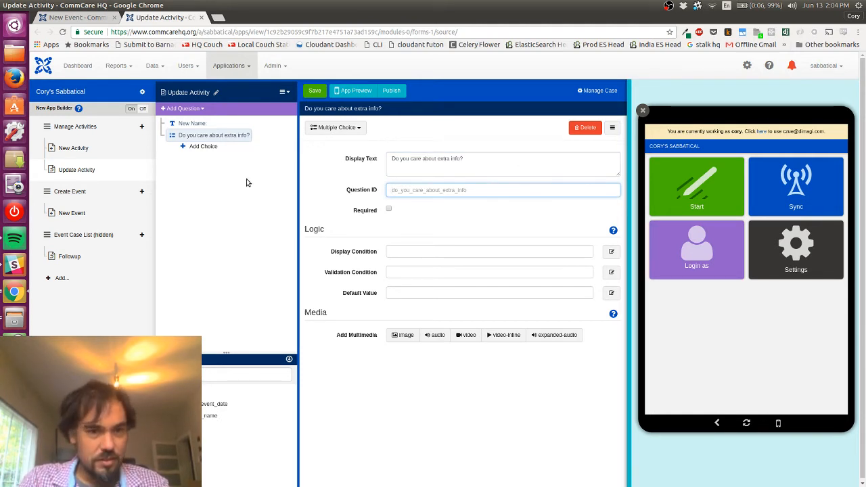
Add 'yes' and 'no' answer choices to the extra info question and save
click(204, 147)
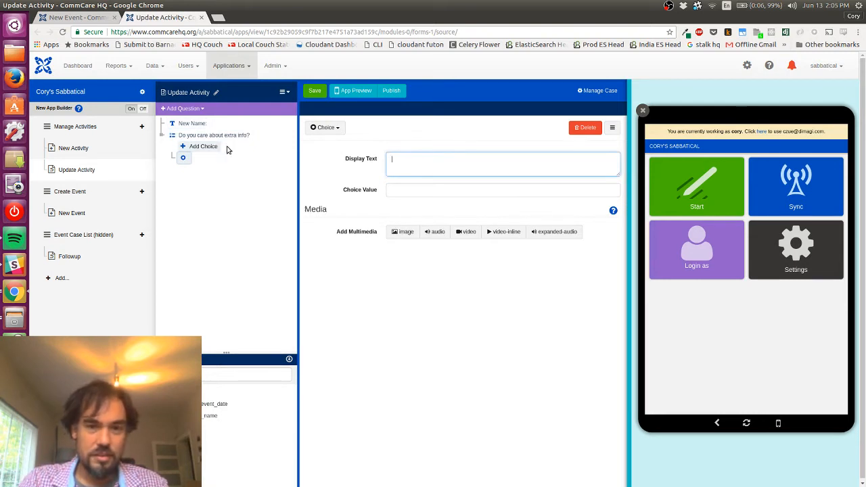
text(no)
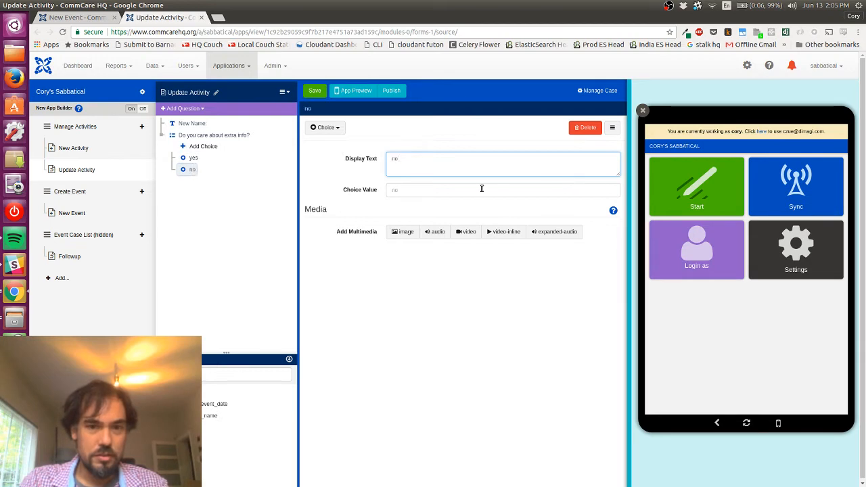
click(314, 90)
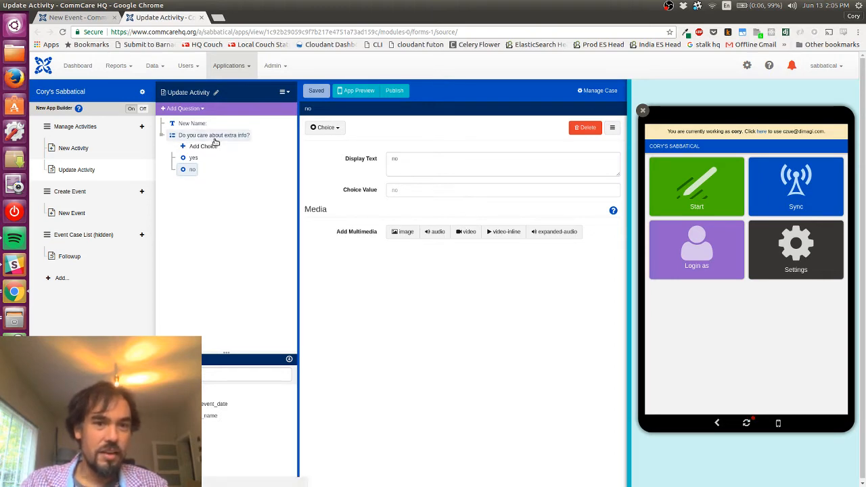
Set the extra info question's ID to uses_extra_info and save it to that case property
click(214, 135)
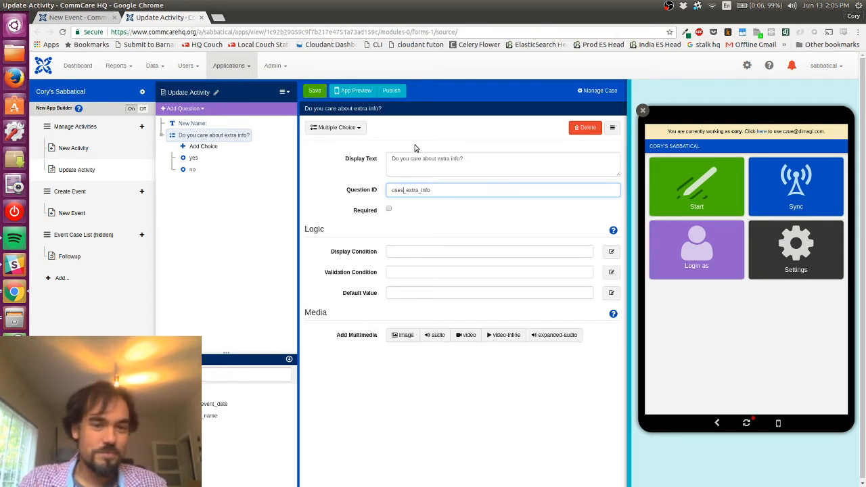
click(315, 90)
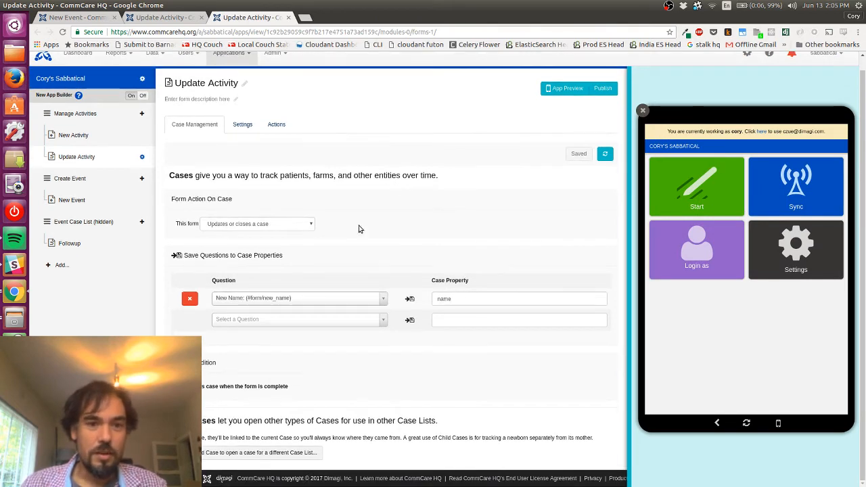
click(300, 318)
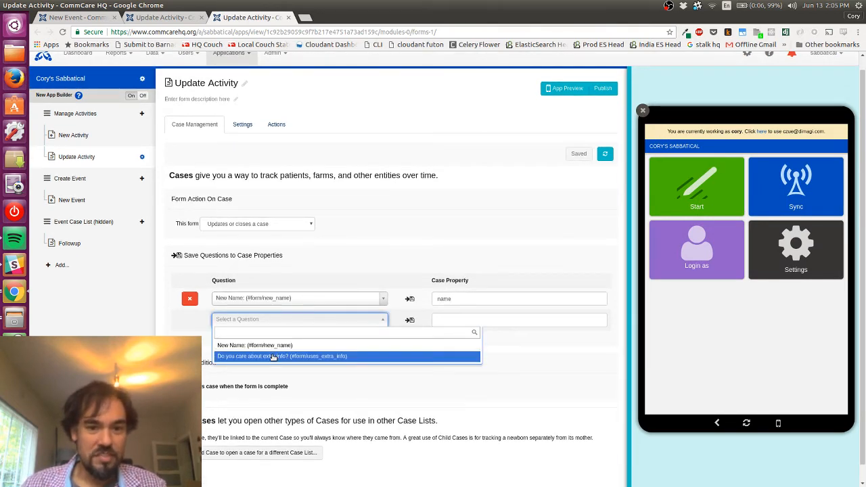
click(280, 356)
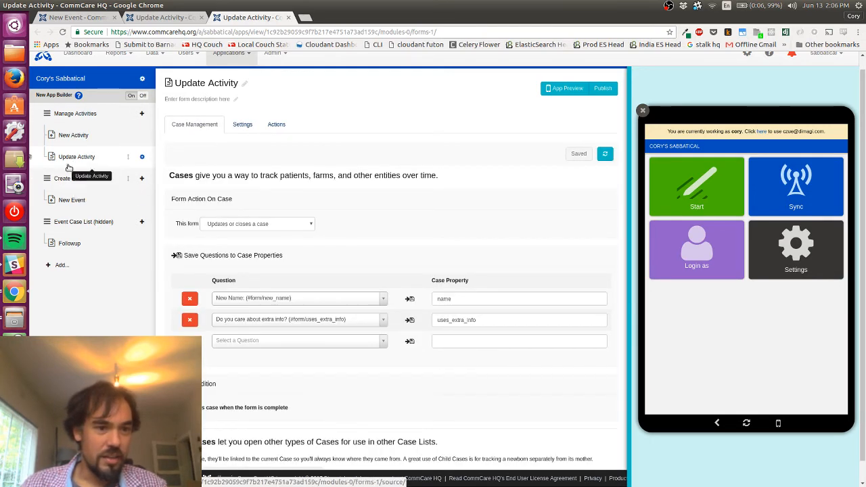
mouse_move(70, 178)
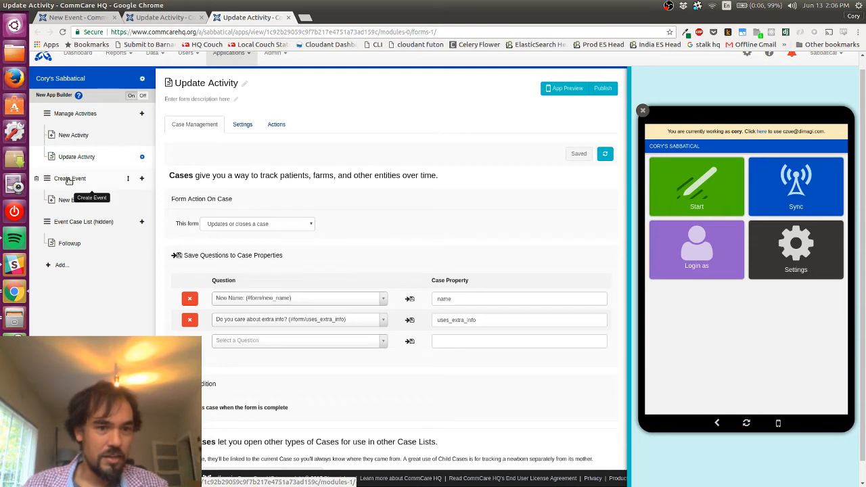
Add a uses_extra_info column labelled Uses Extra Info to the Create Event case list
click(70, 178)
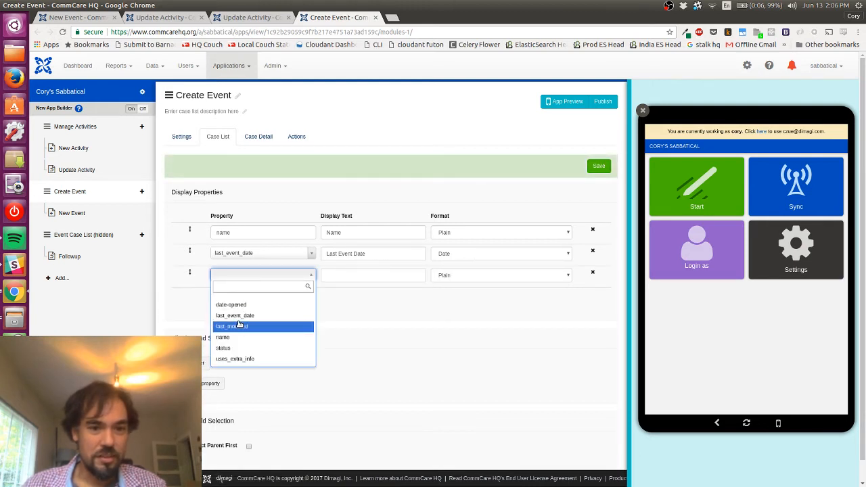
click(235, 358)
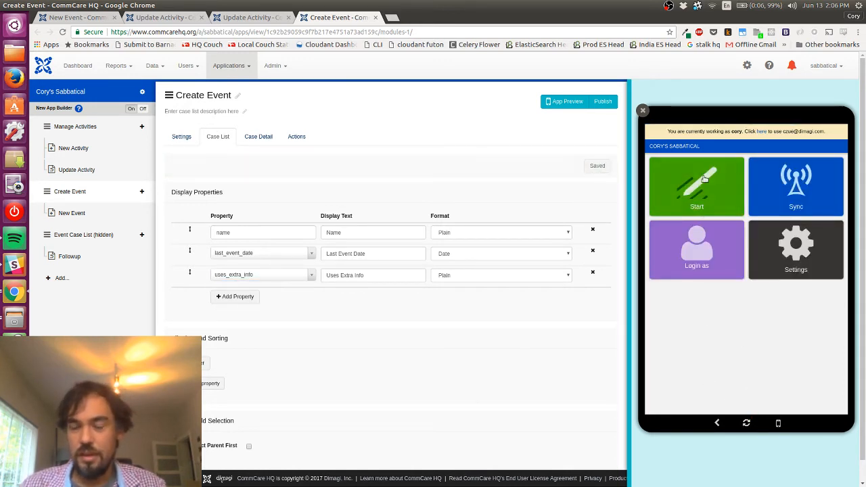
Open the New Event form, listing Event Date, Event Duration, Event Score and activity_name
click(696, 187)
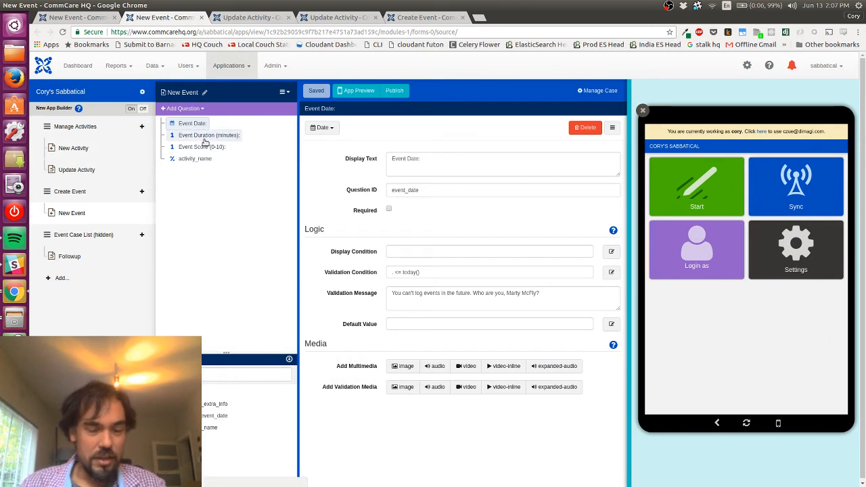
Start an Event Duration display condition on uses_extra_info in the expression editor
click(209, 135)
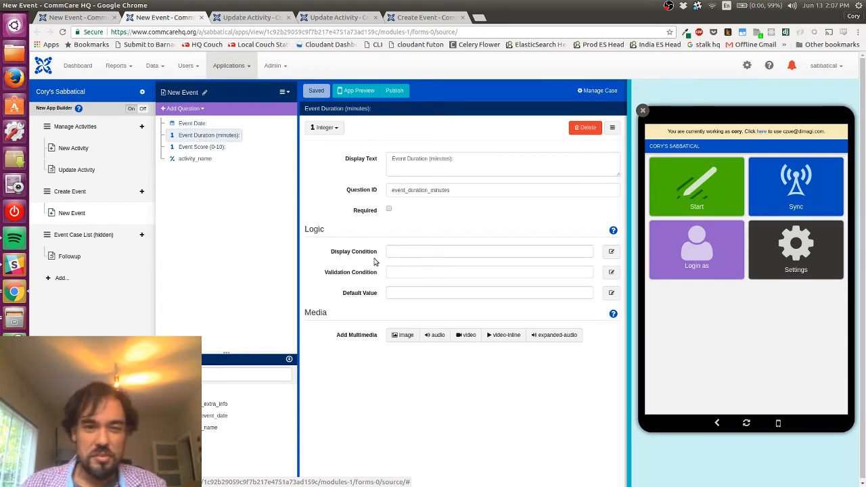
click(489, 251)
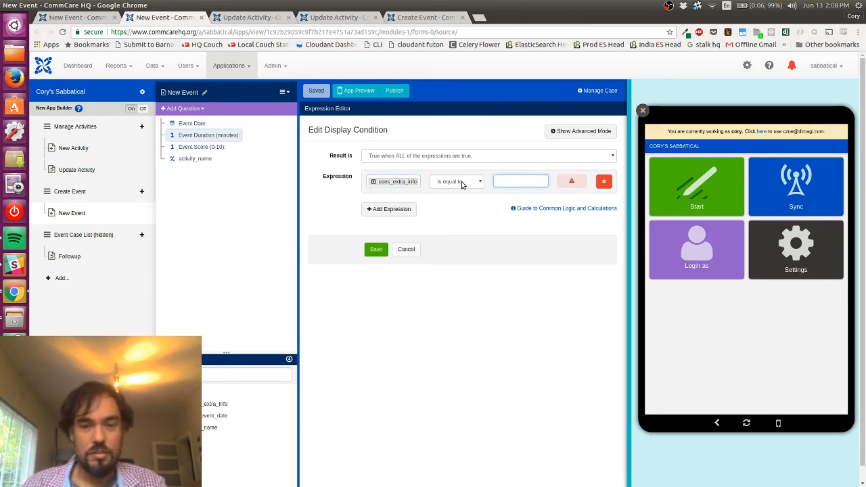
Save the Event Duration display condition uses_extra_info != 'no' and restart the preview
click(456, 181)
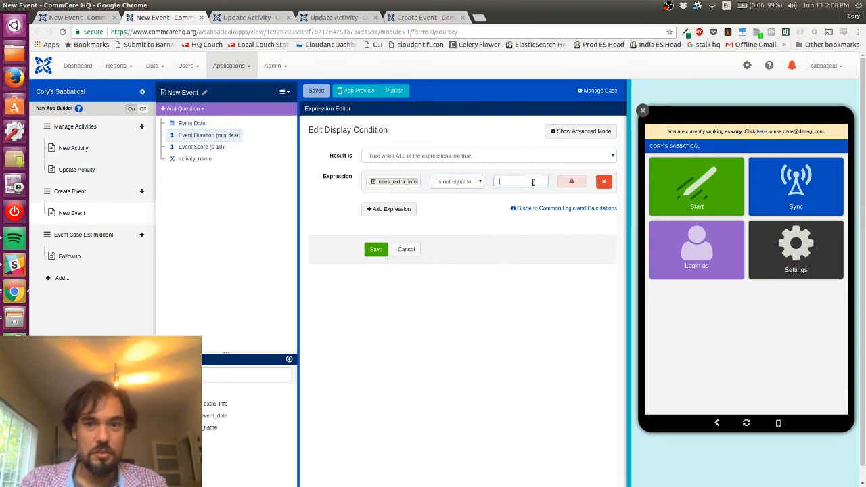
click(377, 249)
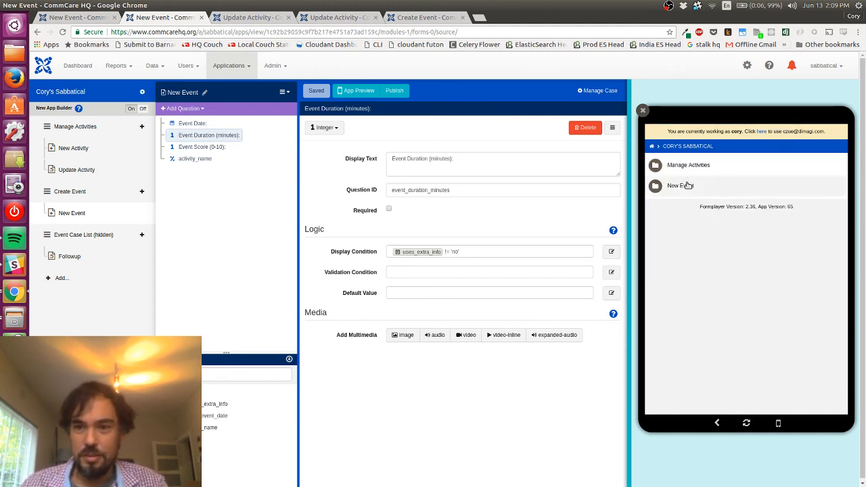
Test New Event in the preview and give Event Score the uses_extra_info != 'no' condition
click(680, 185)
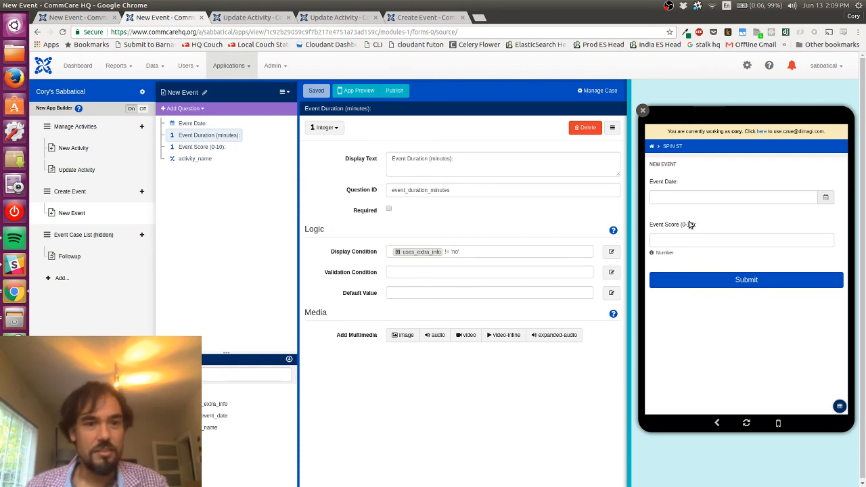
click(202, 147)
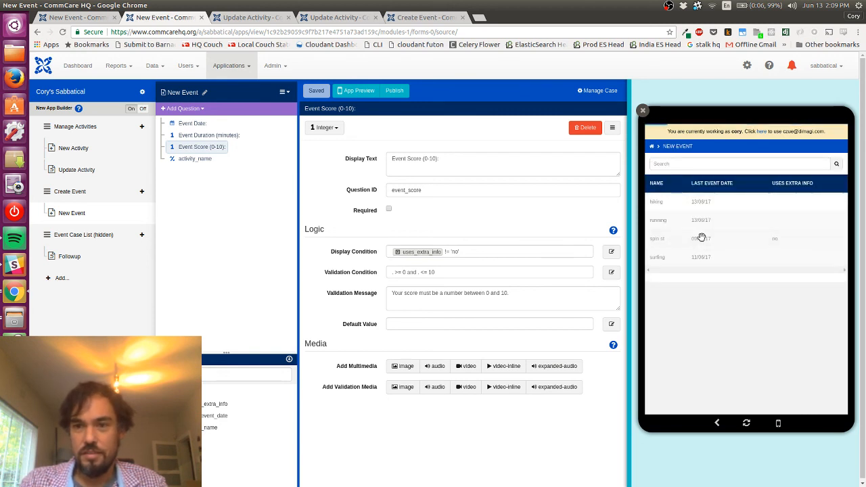
Open the hiking case's New Event form in preview and try the Event Duration field
click(656, 201)
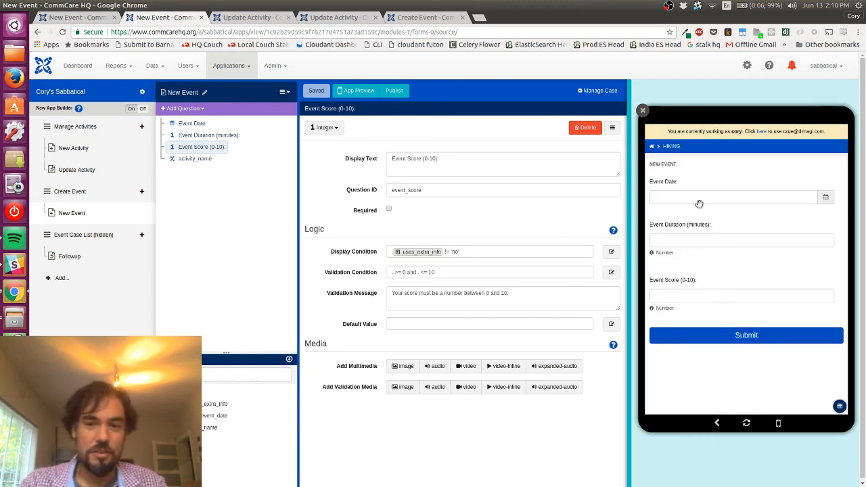
click(741, 239)
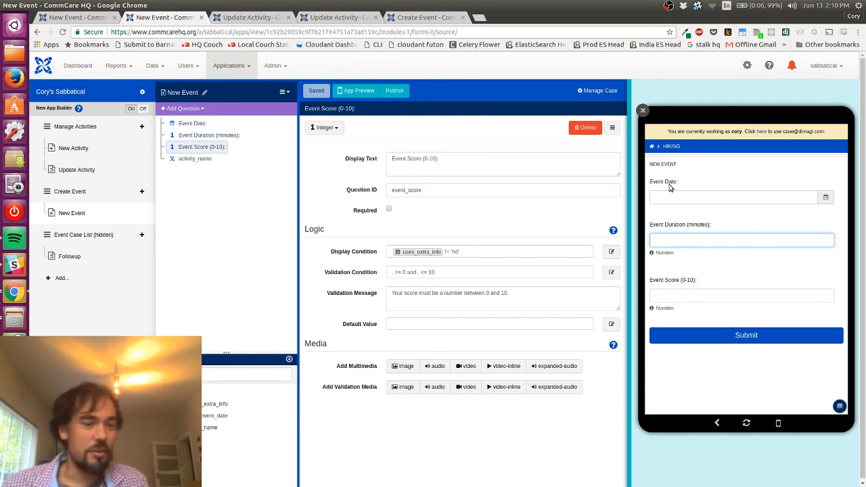